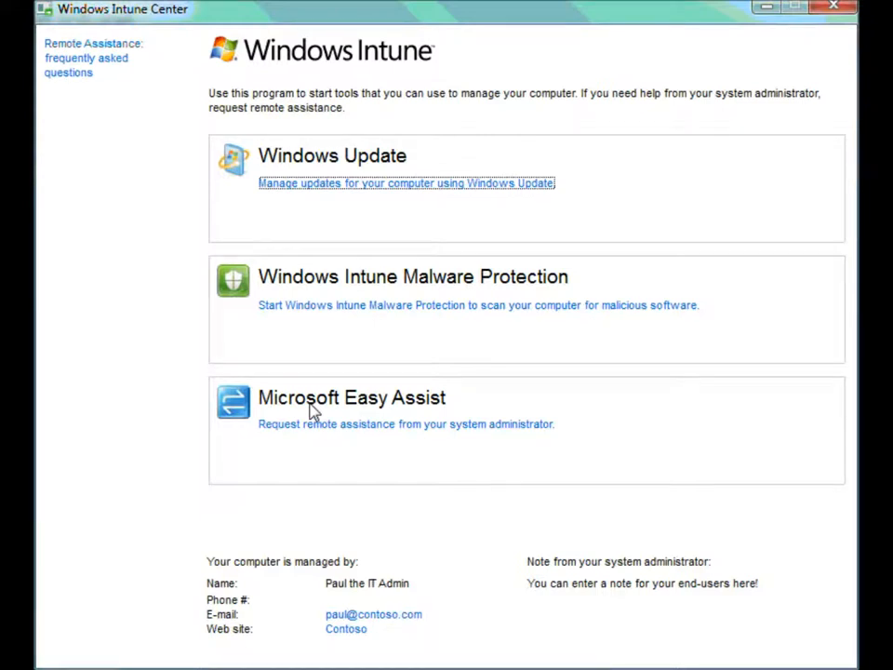
pyautogui.moveTo(414, 342)
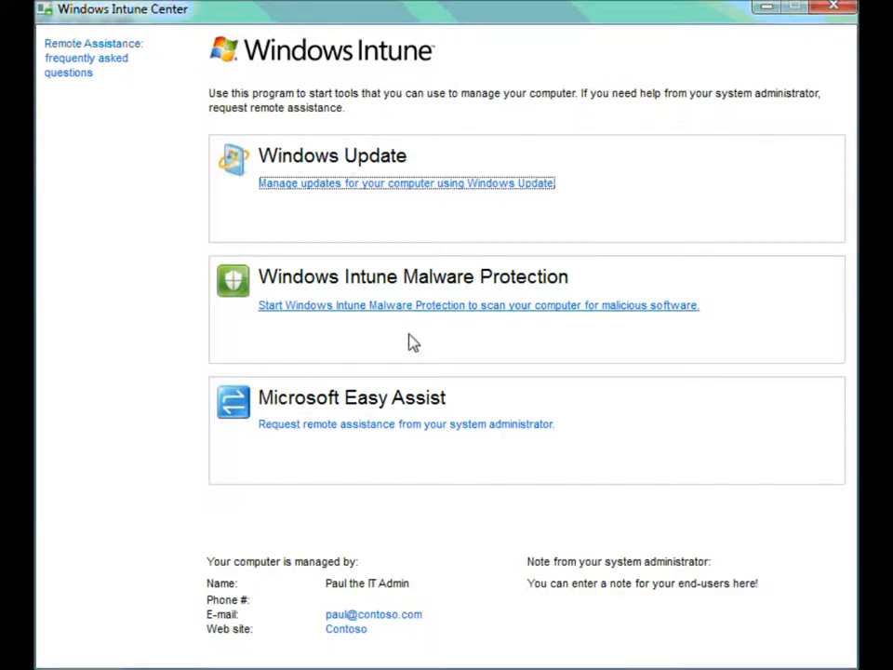
pyautogui.moveTo(445, 315)
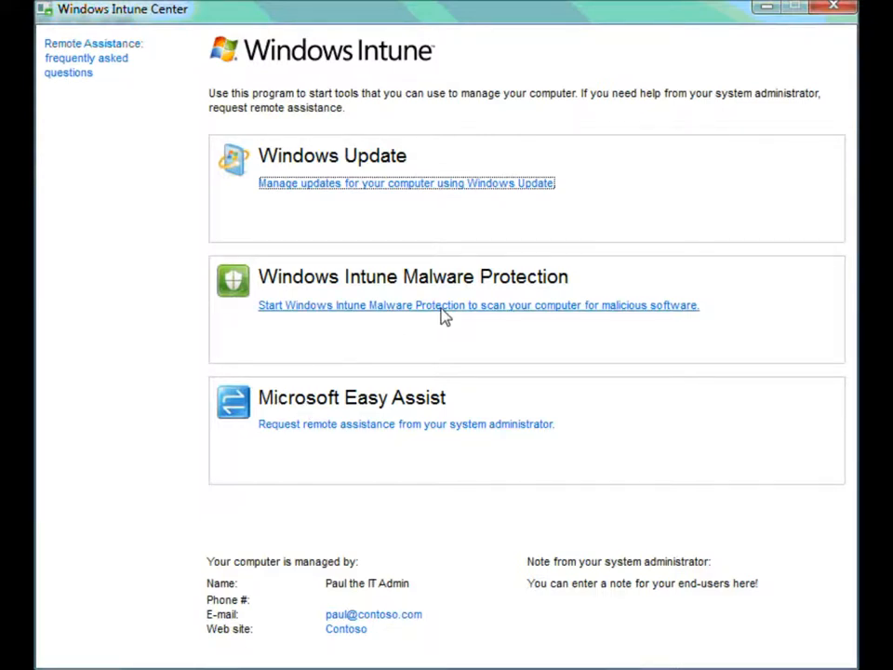
# Step: Launch Malware Protection and check that definitions 1.91.399.0 are up to date
pyautogui.click(478, 305)
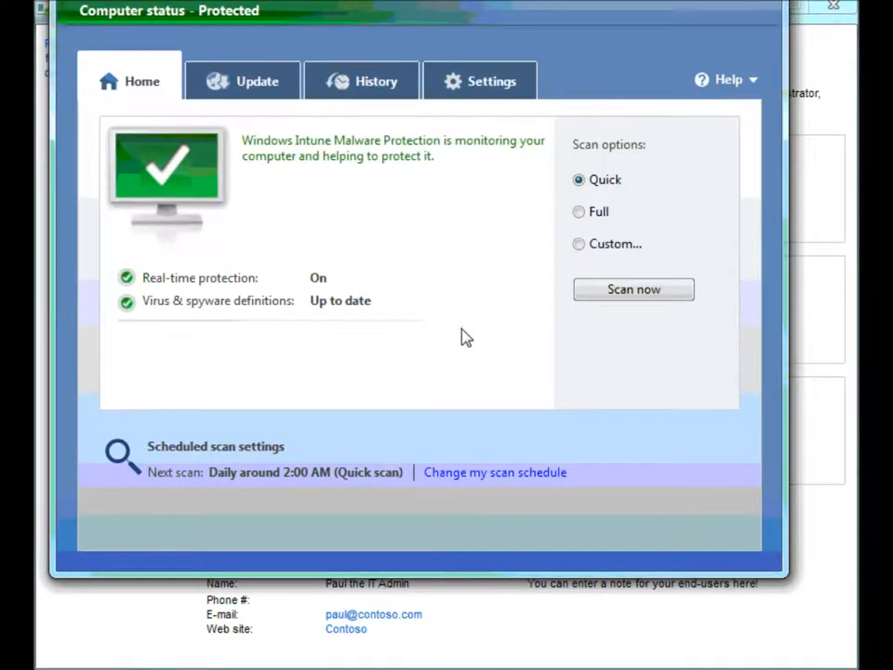
pyautogui.moveTo(676, 261)
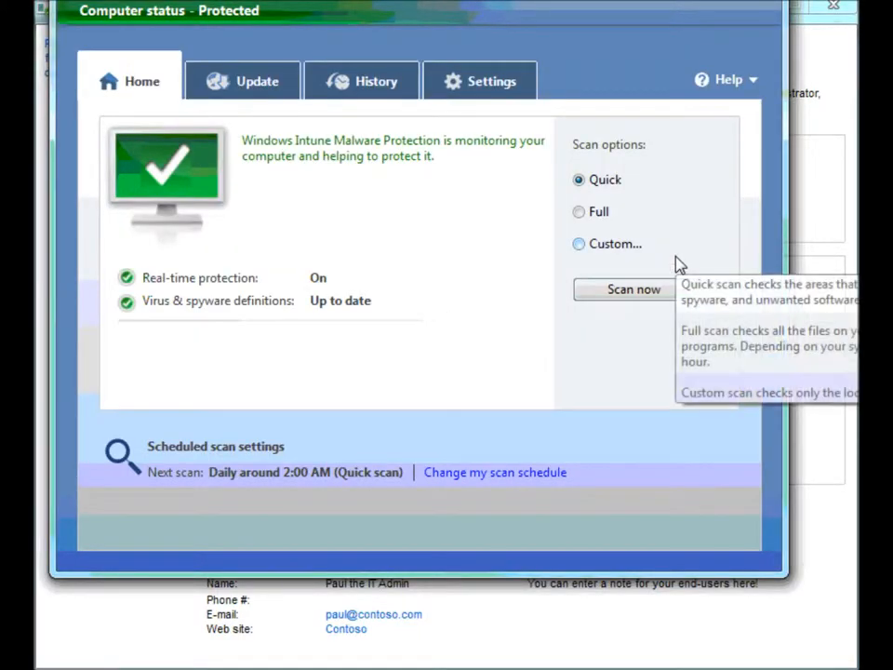
pyautogui.moveTo(677, 261)
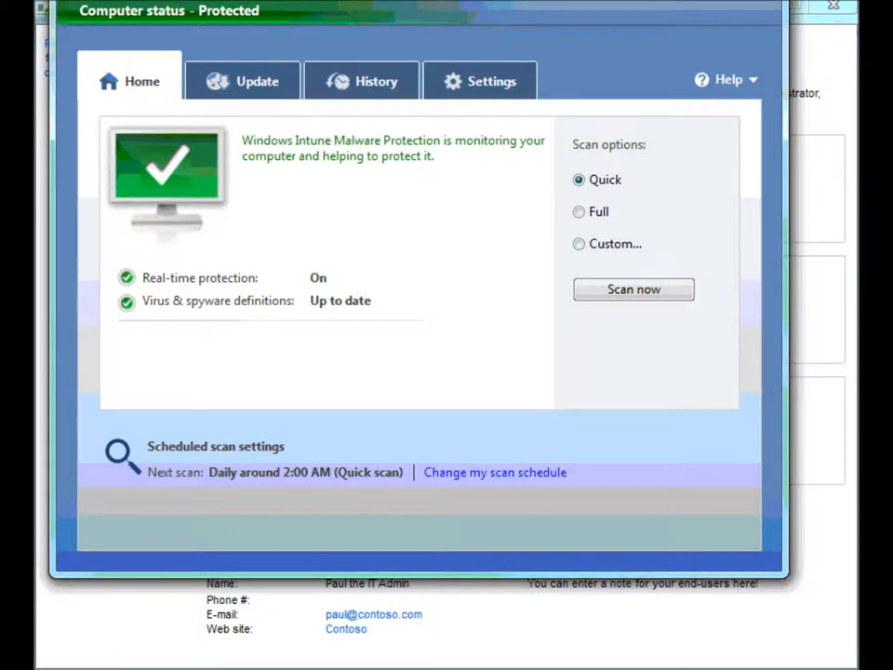
pyautogui.moveTo(378, 242)
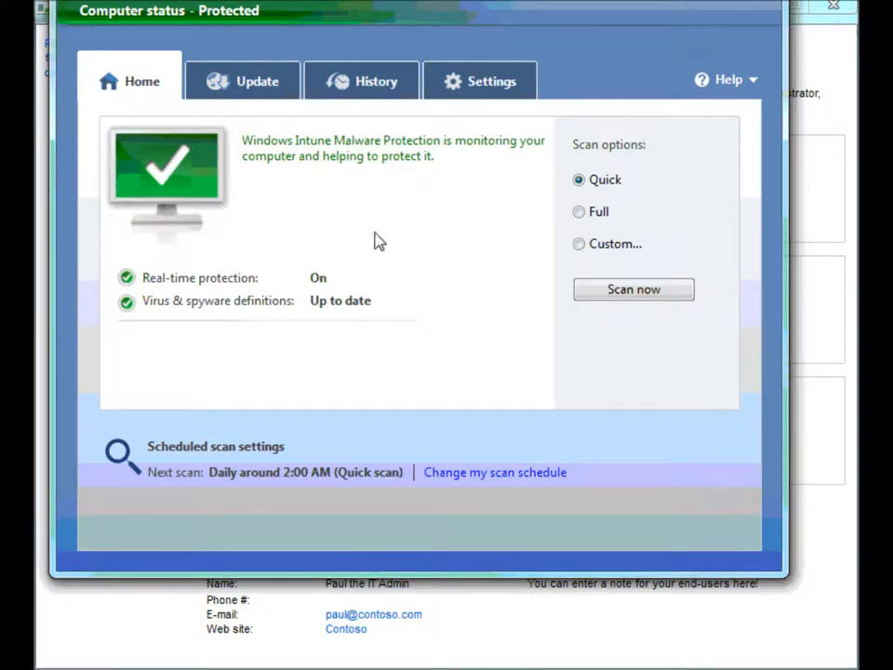
pyautogui.moveTo(422, 219)
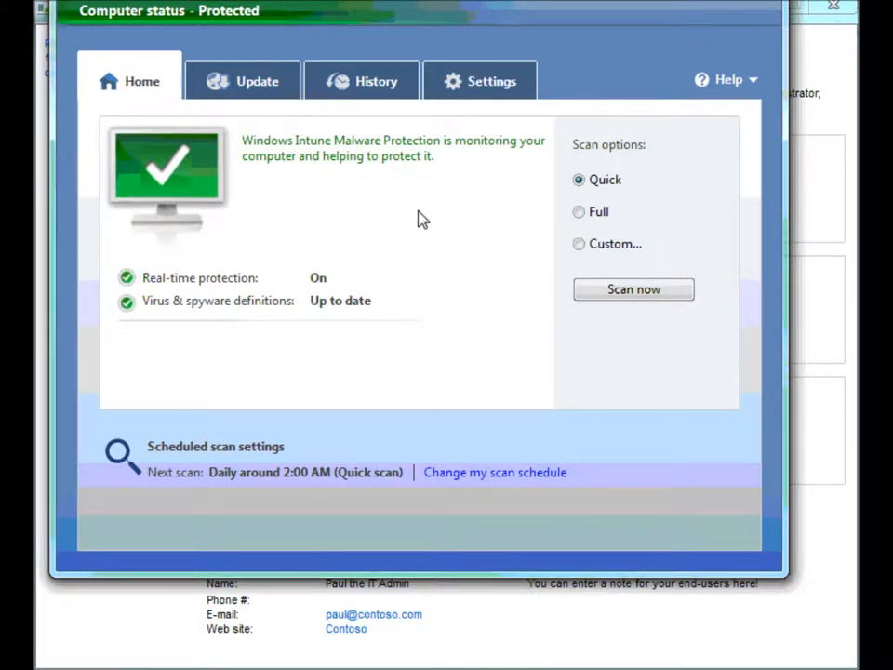
pyautogui.moveTo(591, 206)
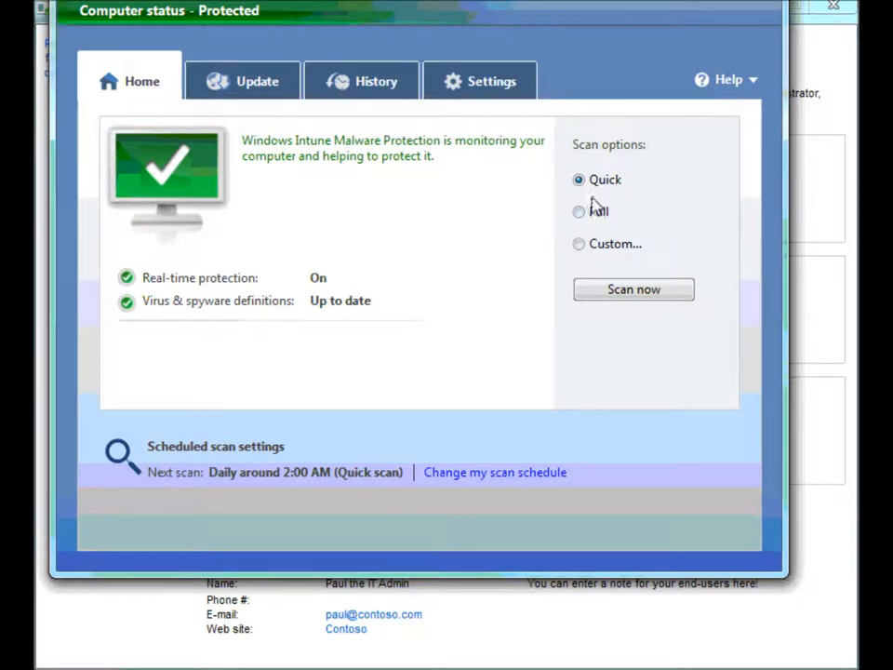
pyautogui.moveTo(603, 246)
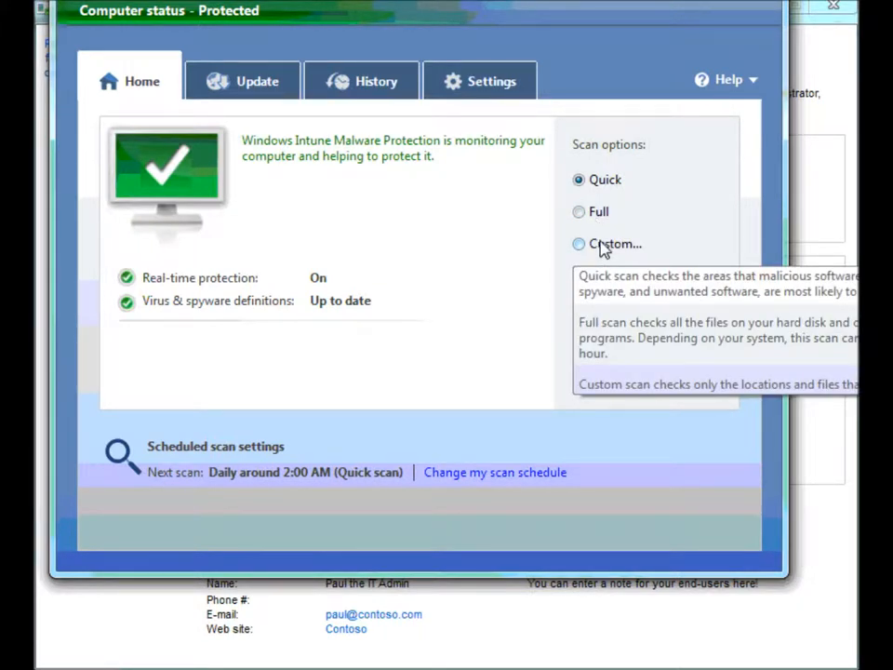
pyautogui.moveTo(502, 207)
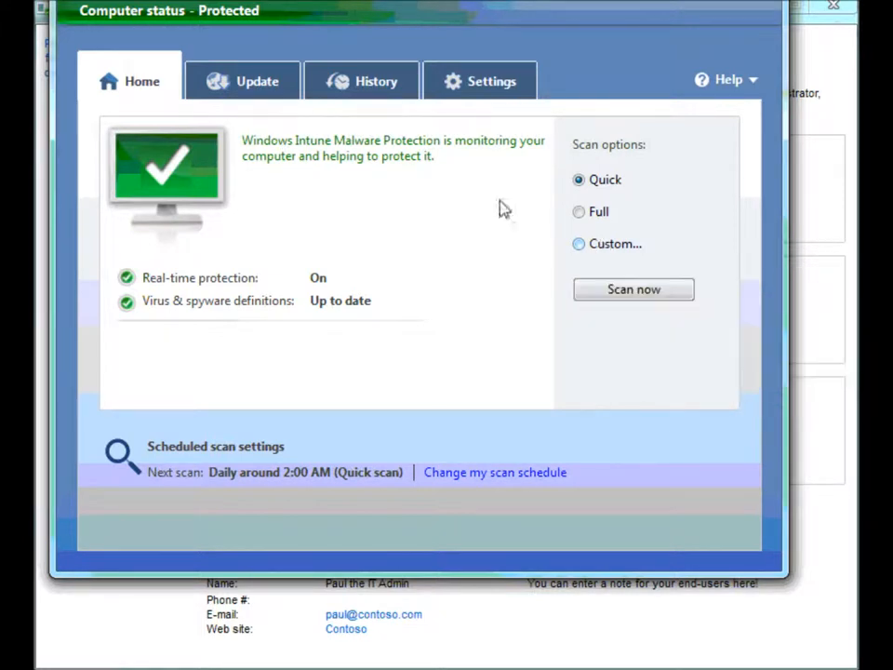
pyautogui.click(241, 81)
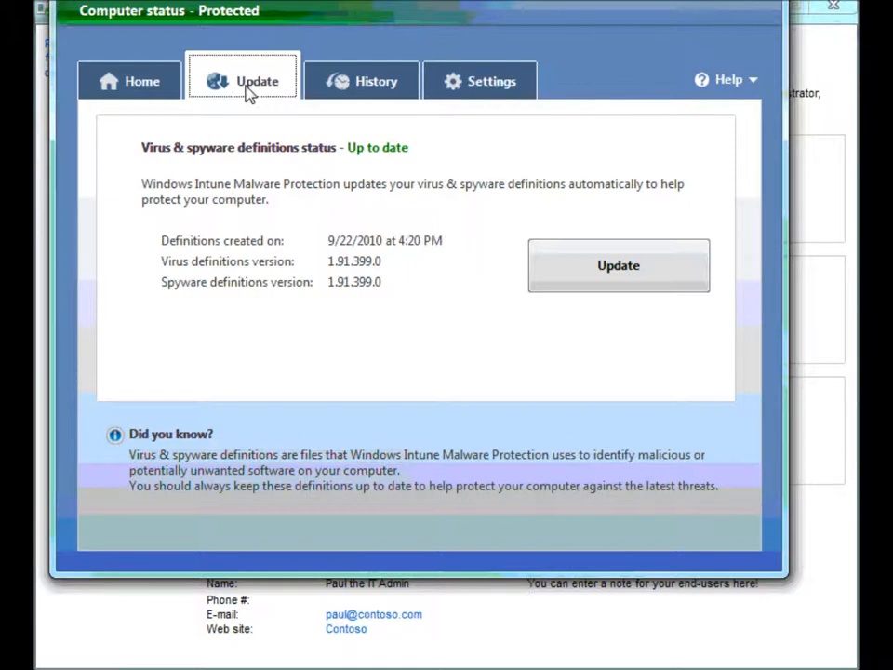
pyautogui.moveTo(362, 102)
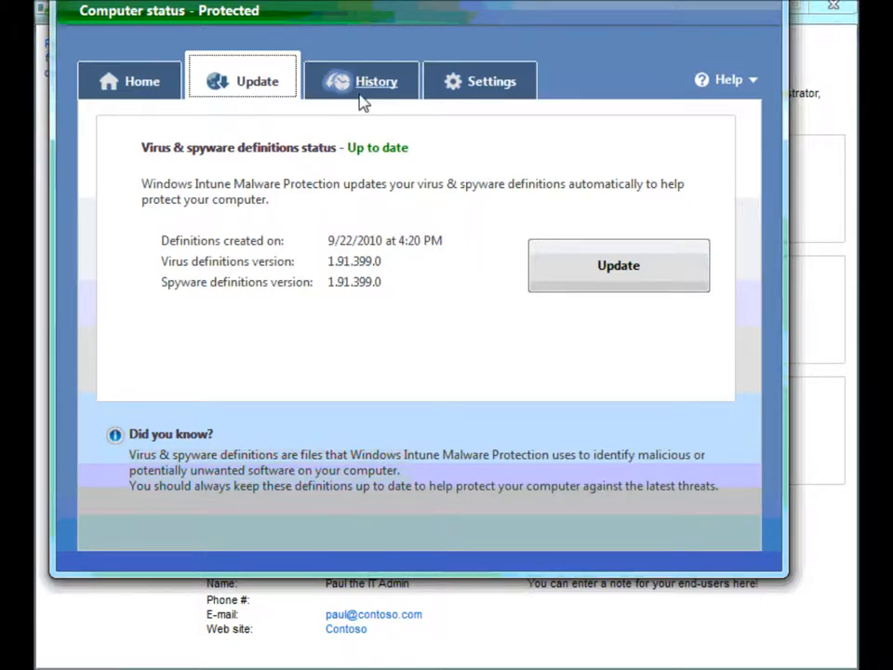
# Step: View the detection history, which lists no detected items yet
pyautogui.click(376, 81)
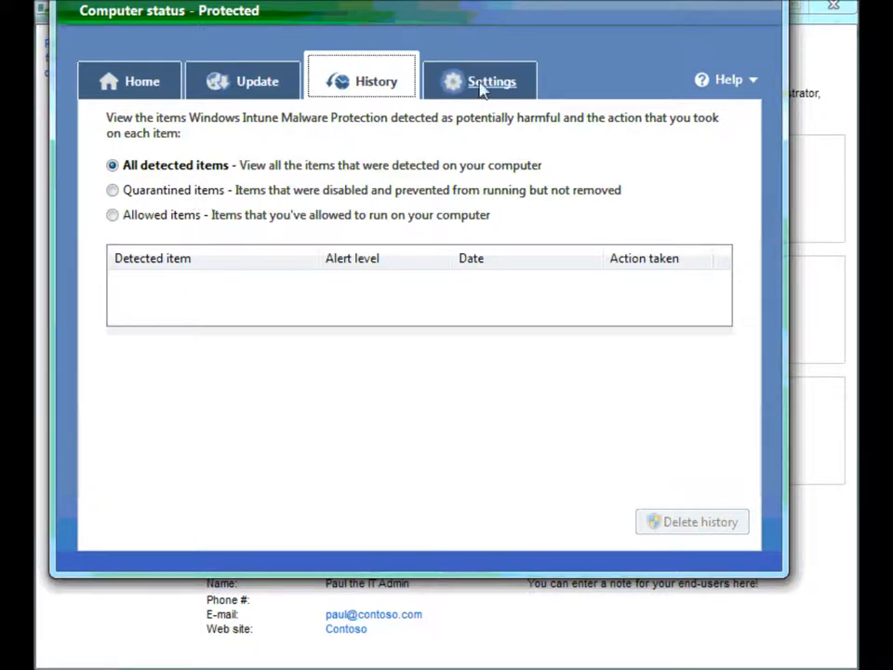
# Step: Review the scheduled scan settings, keeping the daily 2:00 AM quick scan enabled
pyautogui.click(480, 81)
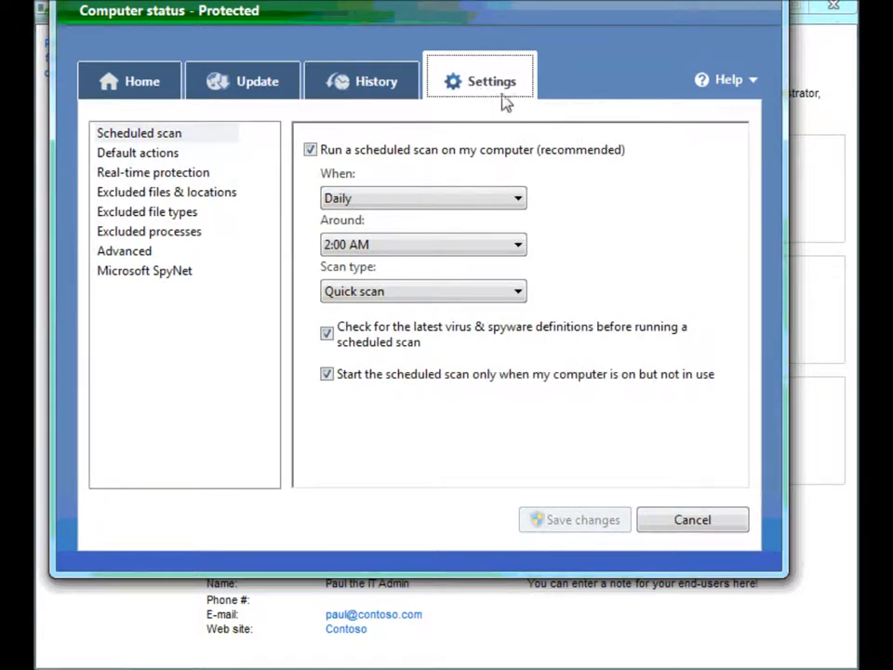
pyautogui.moveTo(491, 121)
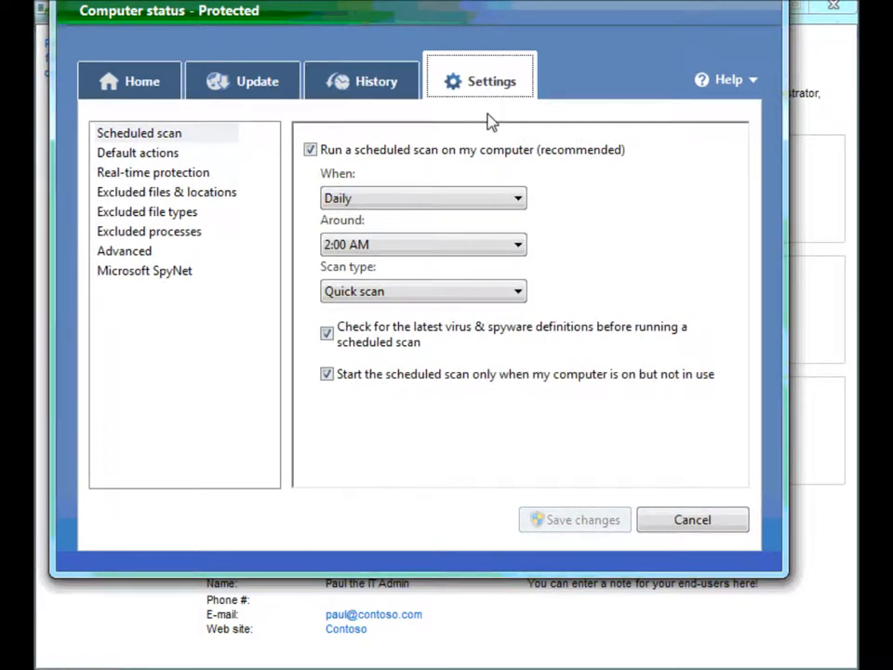
pyautogui.moveTo(420, 169)
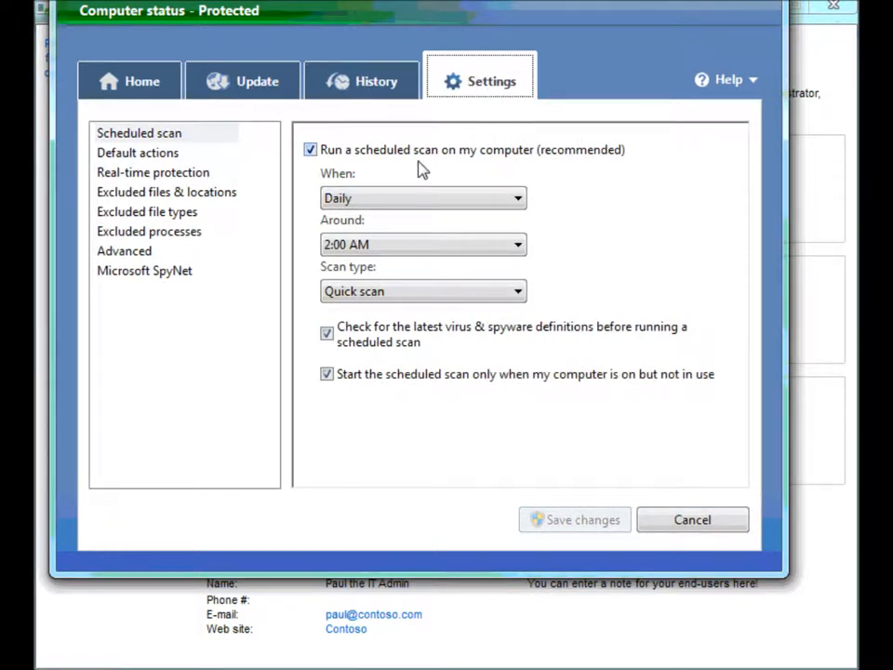
pyautogui.moveTo(412, 182)
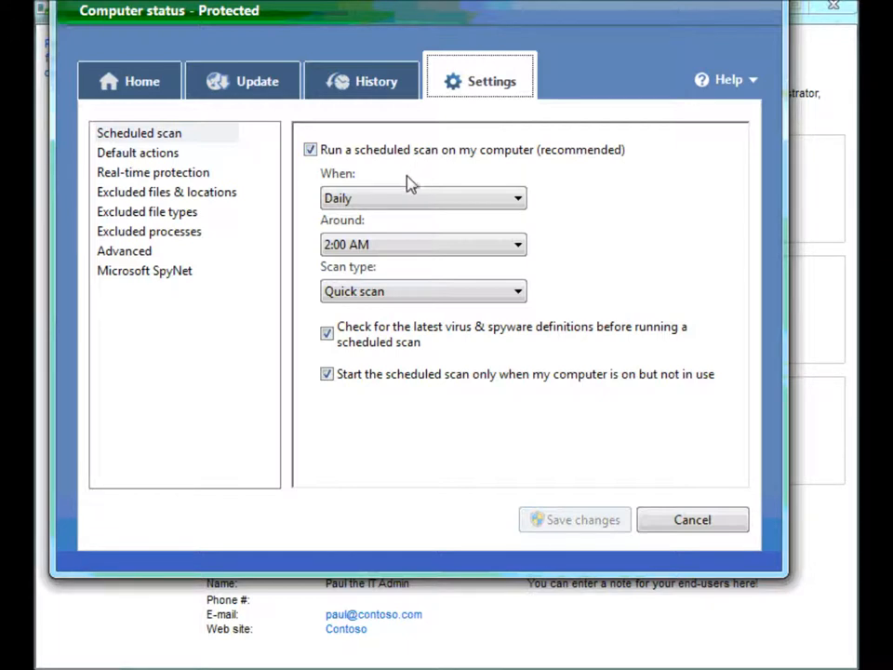
pyautogui.click(310, 150)
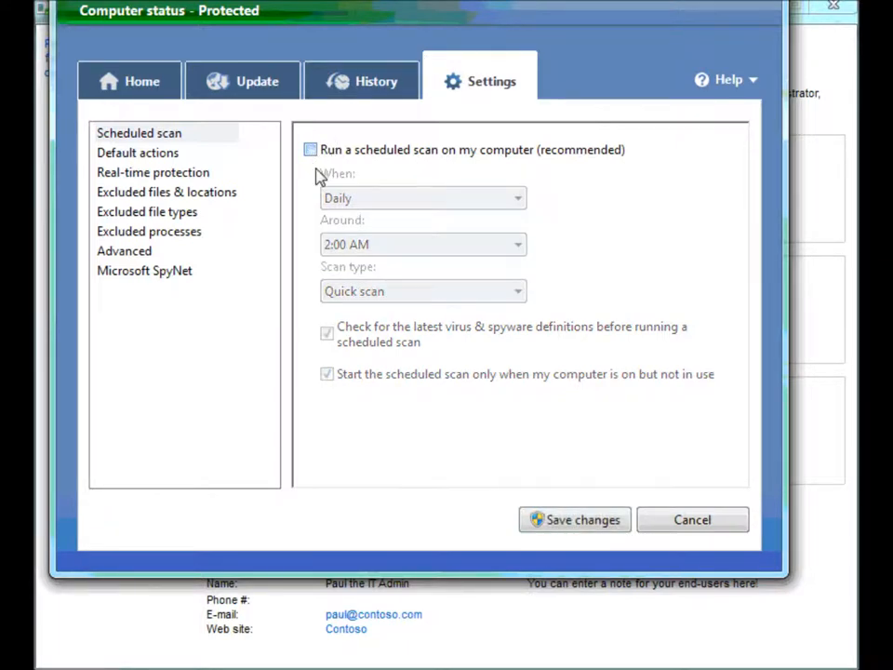
pyautogui.click(310, 150)
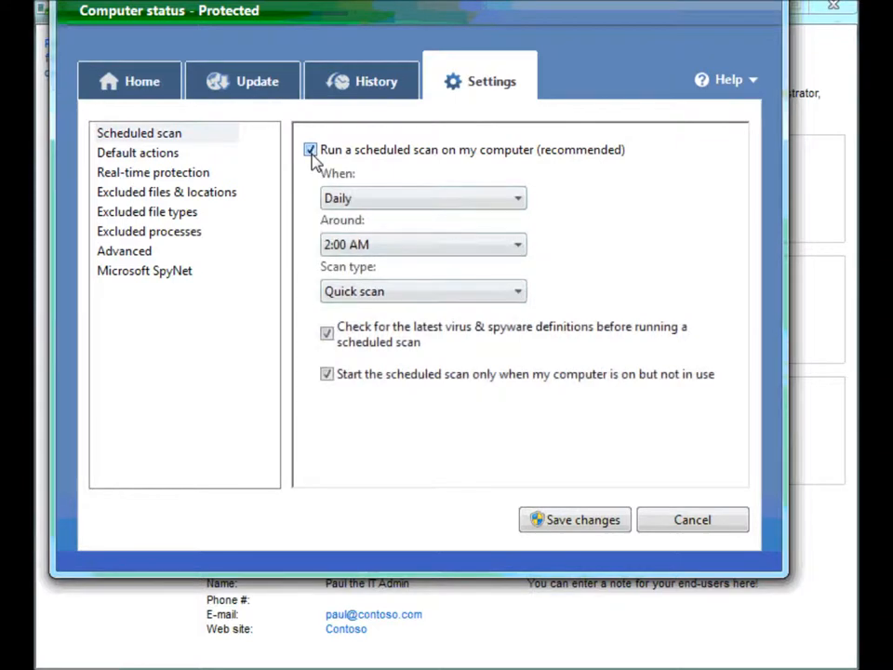
pyautogui.moveTo(296, 216)
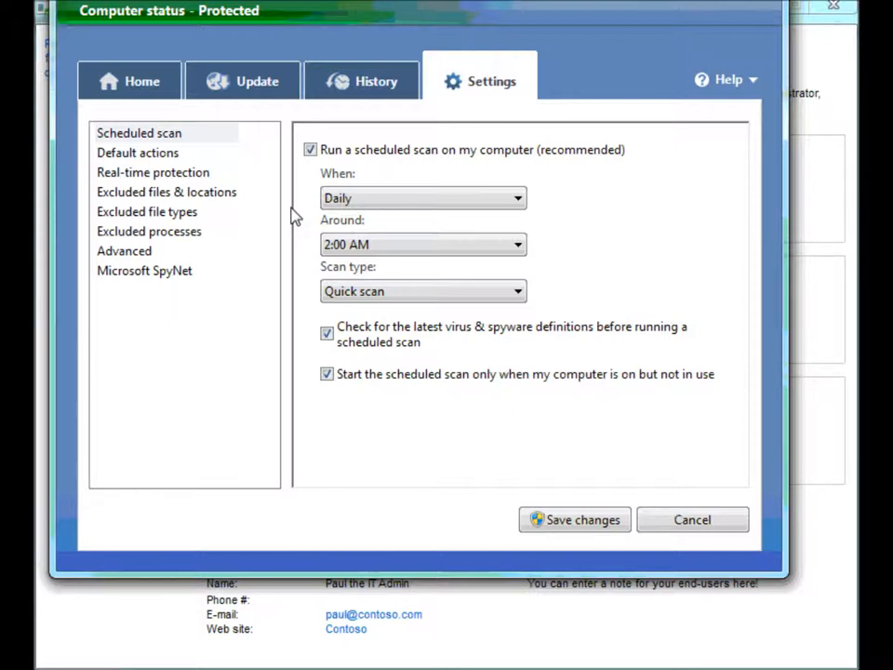
pyautogui.moveTo(342, 224)
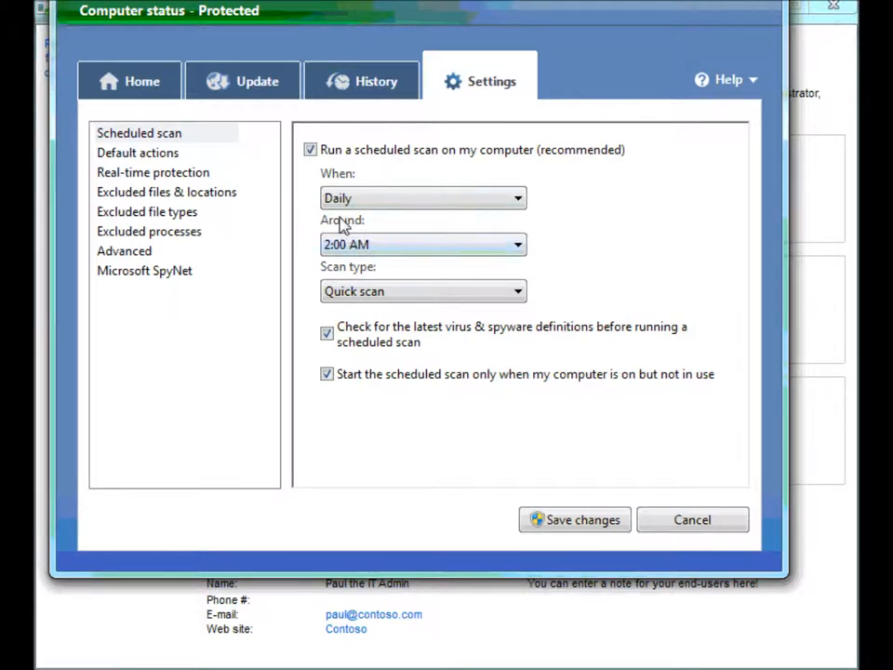
pyautogui.moveTo(335, 226)
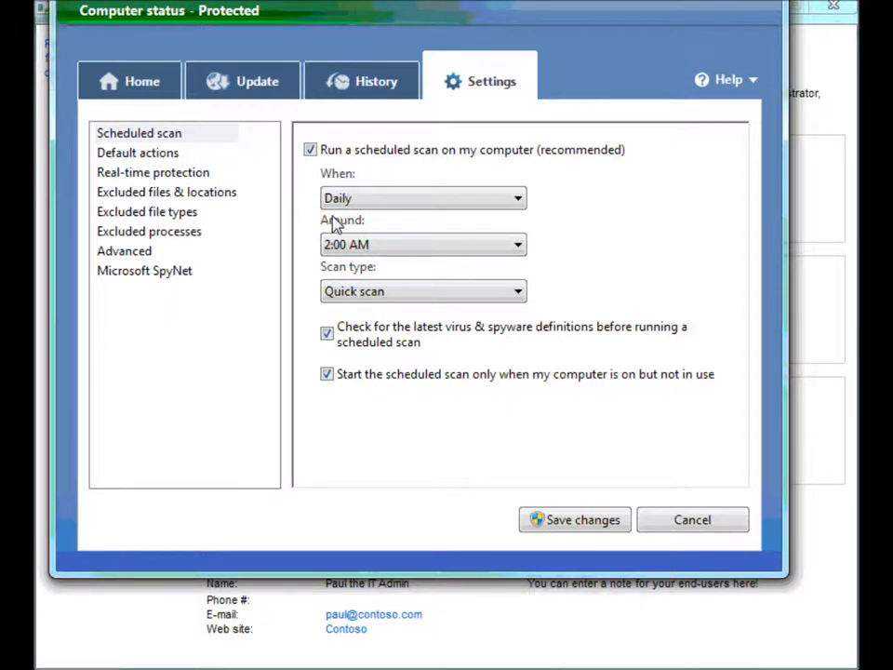
pyautogui.click(422, 244)
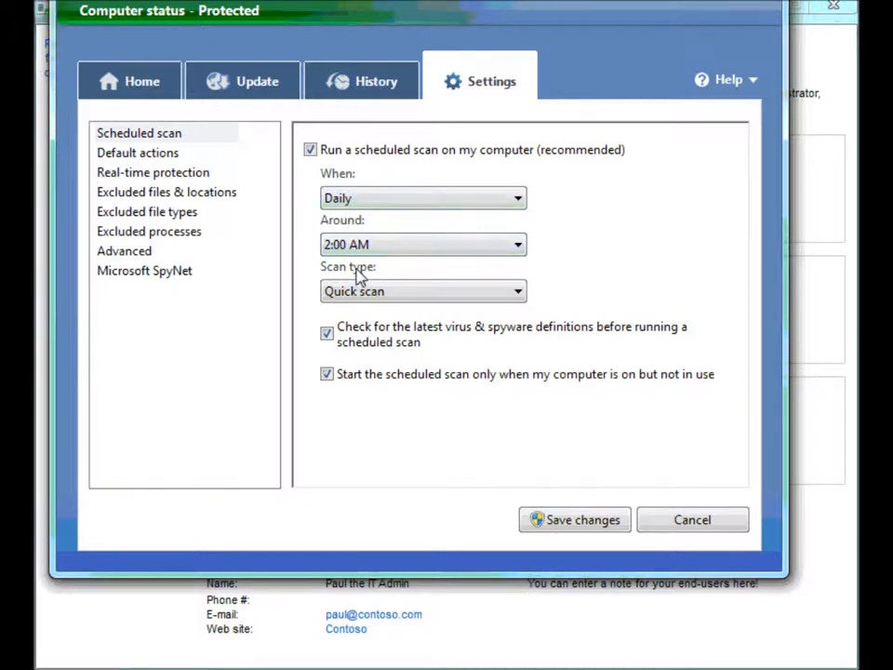
pyautogui.moveTo(203, 203)
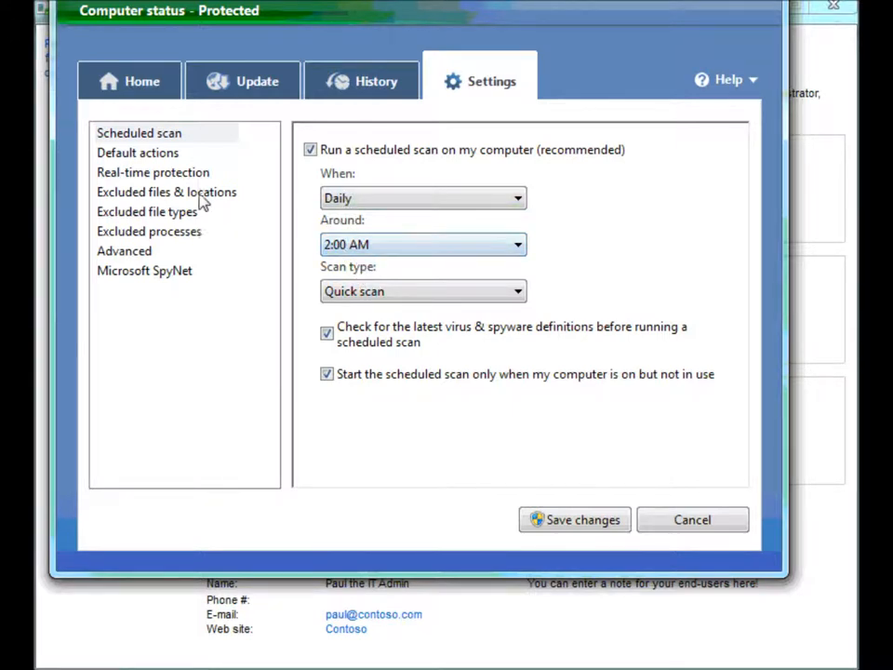
# Step: Toggle real-time protection off and back on, leaving it enabled
pyautogui.click(153, 172)
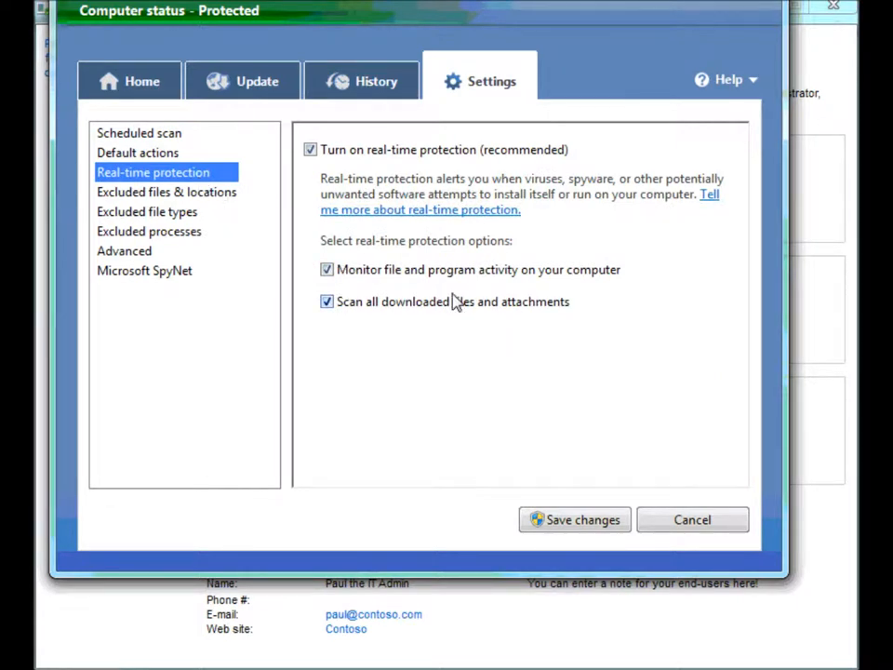
pyautogui.moveTo(457, 381)
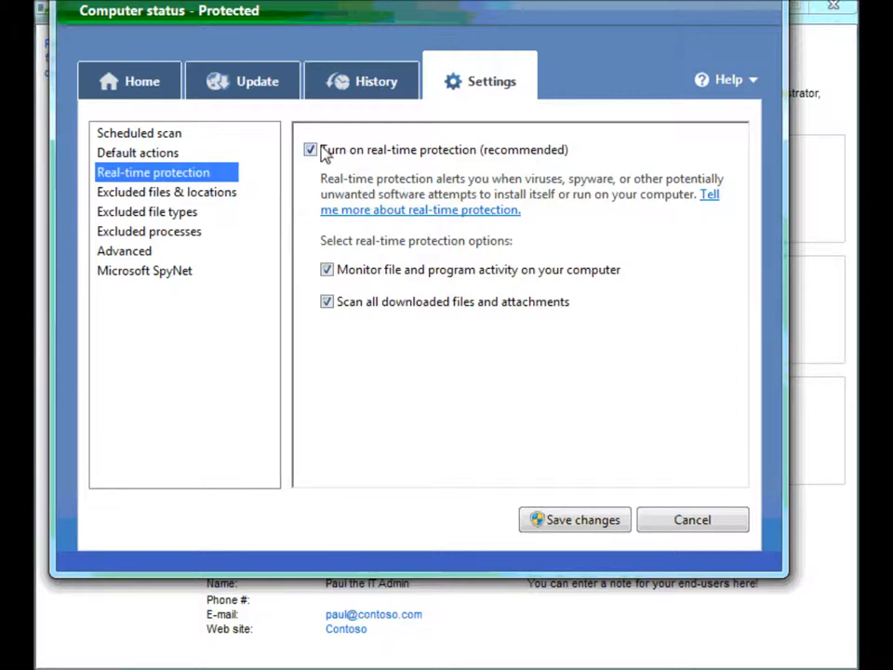
pyautogui.click(311, 150)
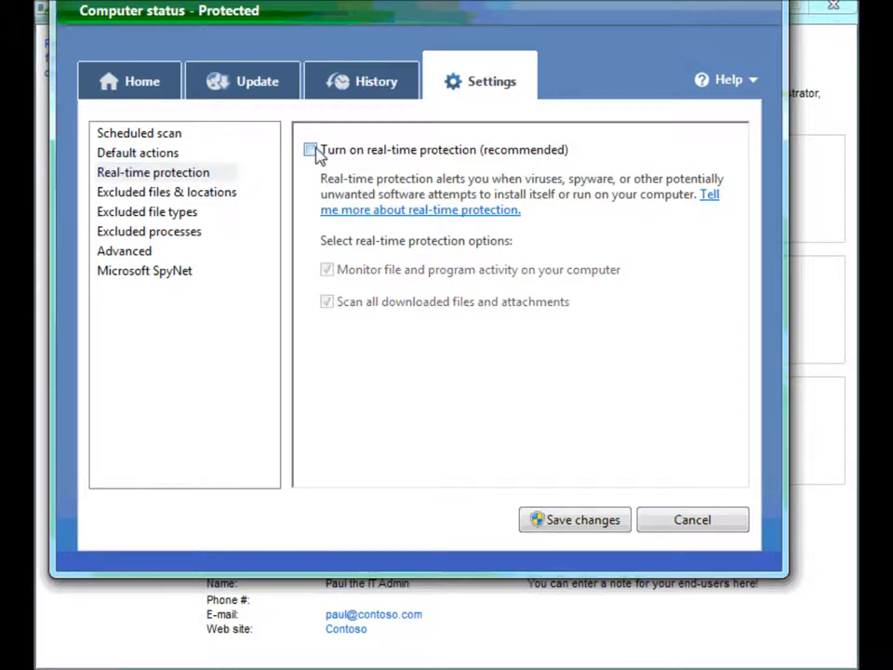
pyautogui.click(310, 150)
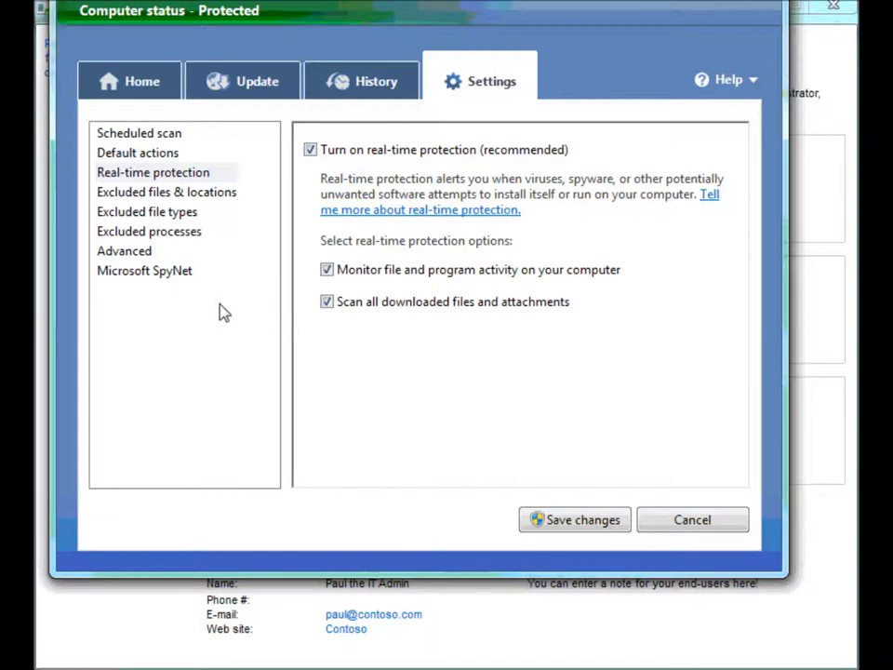
pyautogui.moveTo(213, 286)
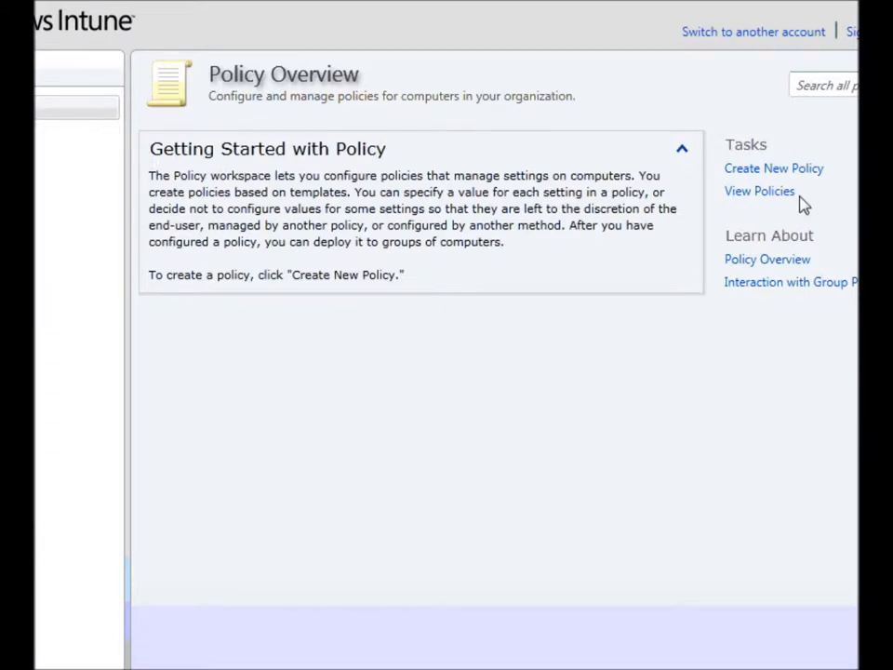
# Step: Create a Windows Intune Agent Settings policy with real-time protection set to Yes
pyautogui.click(773, 167)
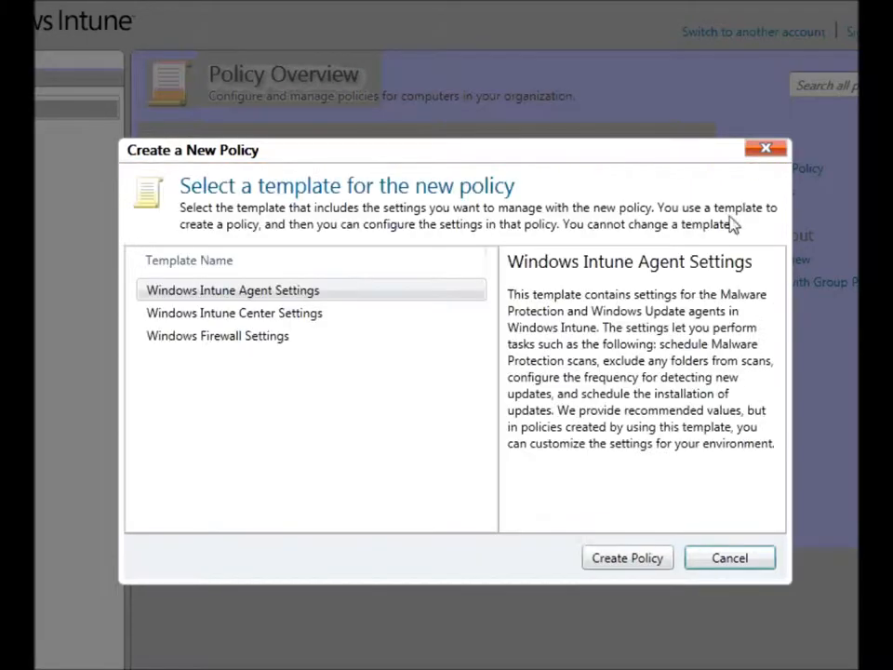
pyautogui.click(627, 557)
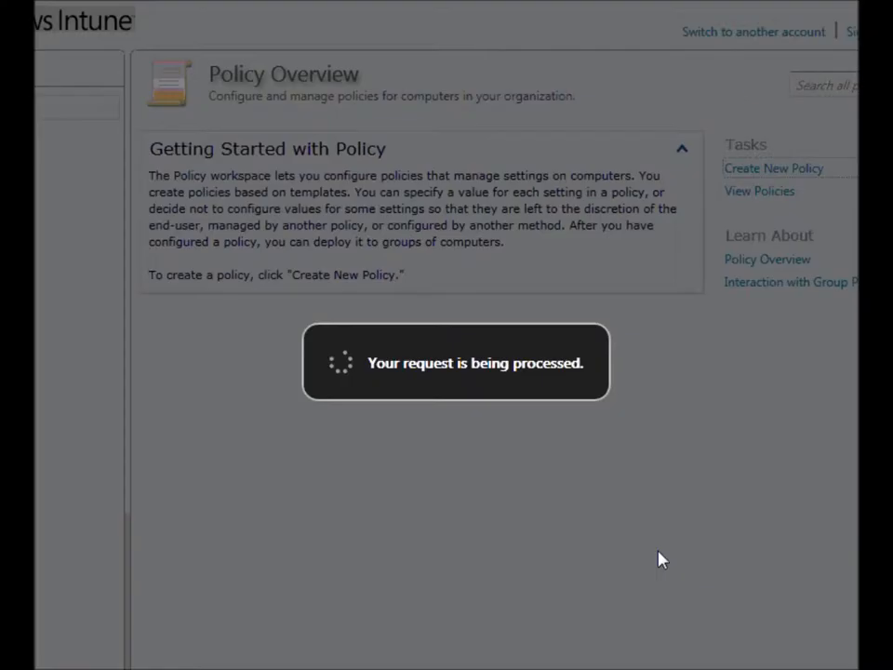
pyautogui.click(773, 168)
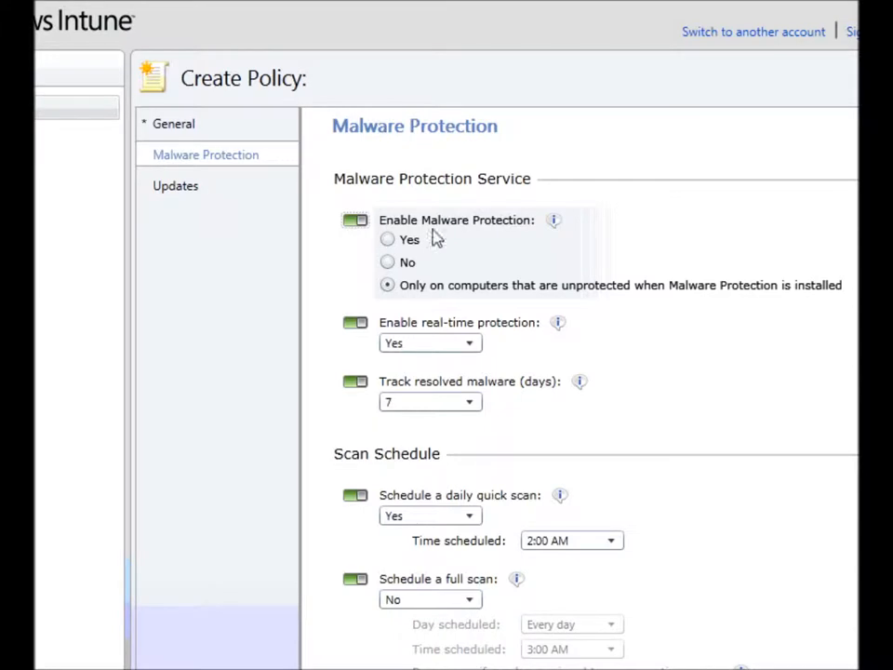
pyautogui.click(468, 343)
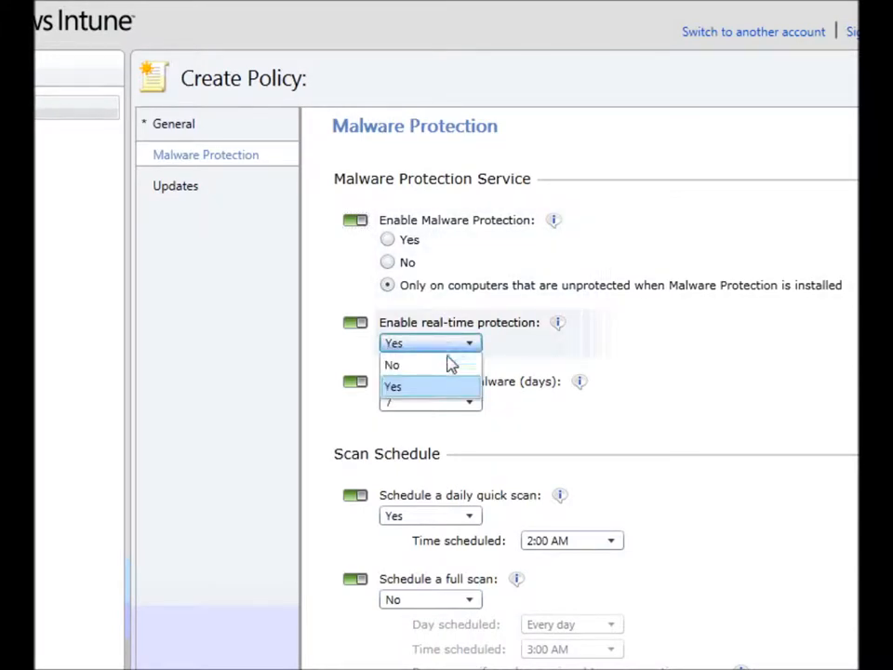
pyautogui.click(393, 386)
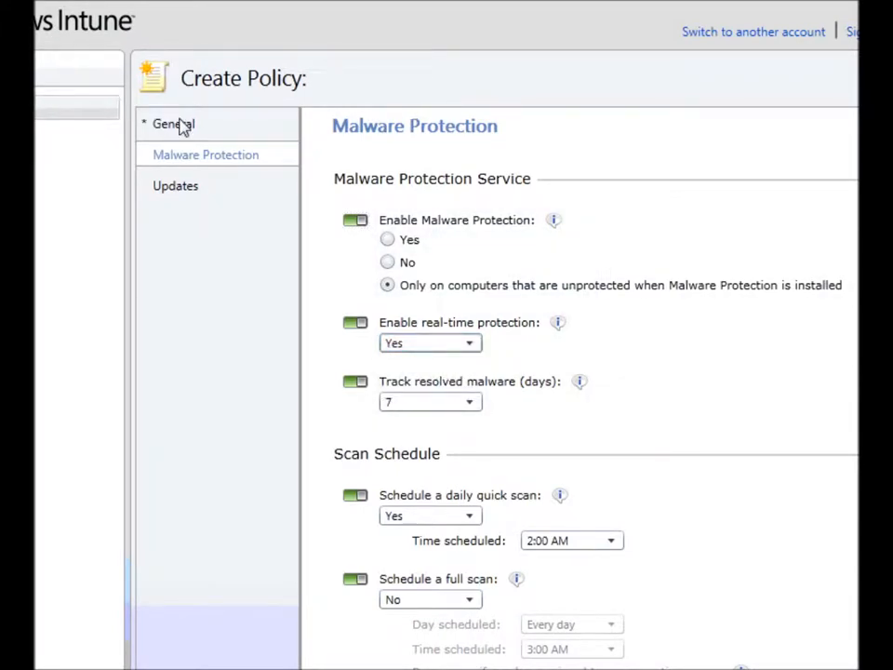
# Step: Name the policy 'fff' on the General page and save it
pyautogui.click(173, 123)
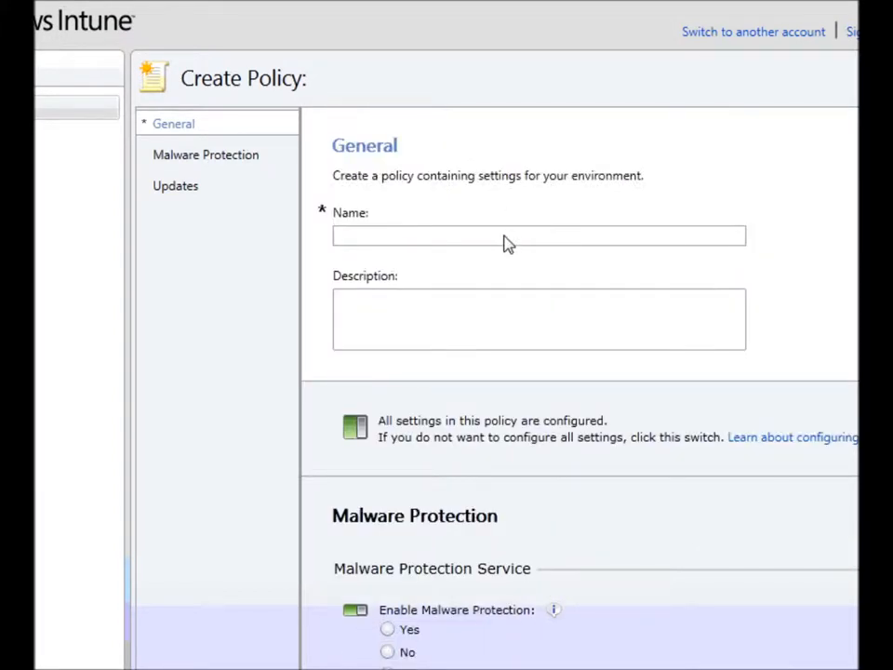
pyautogui.scroll(-3)
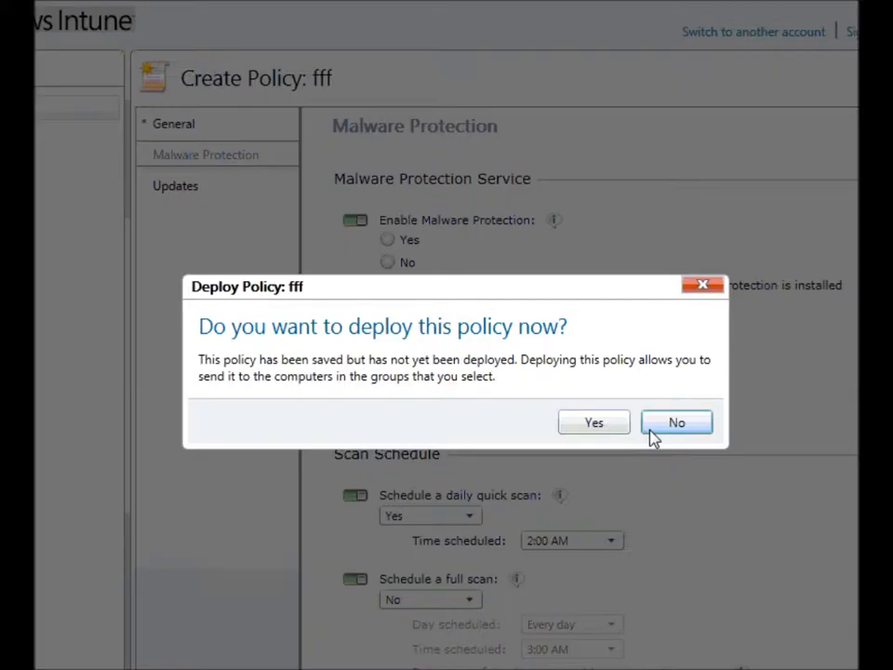
# Step: Deploy policy fff now to All Computers, including Unassigned Computers
pyautogui.click(593, 422)
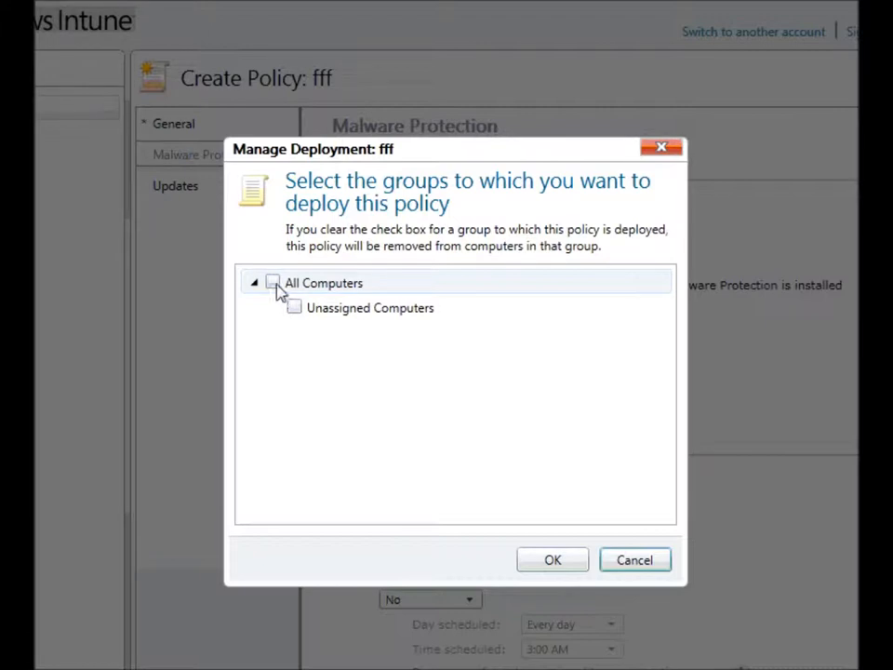
pyautogui.click(272, 283)
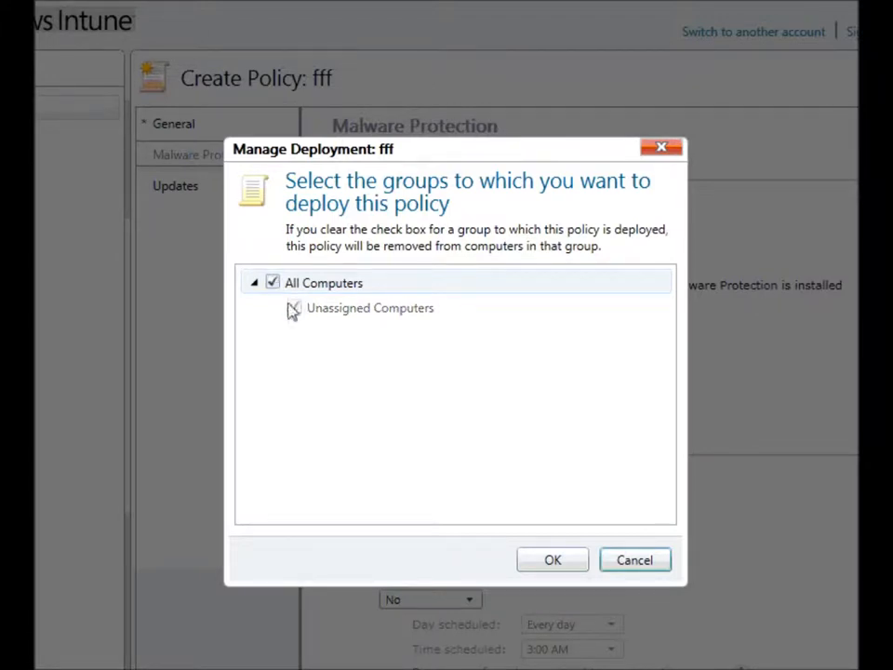
pyautogui.click(294, 308)
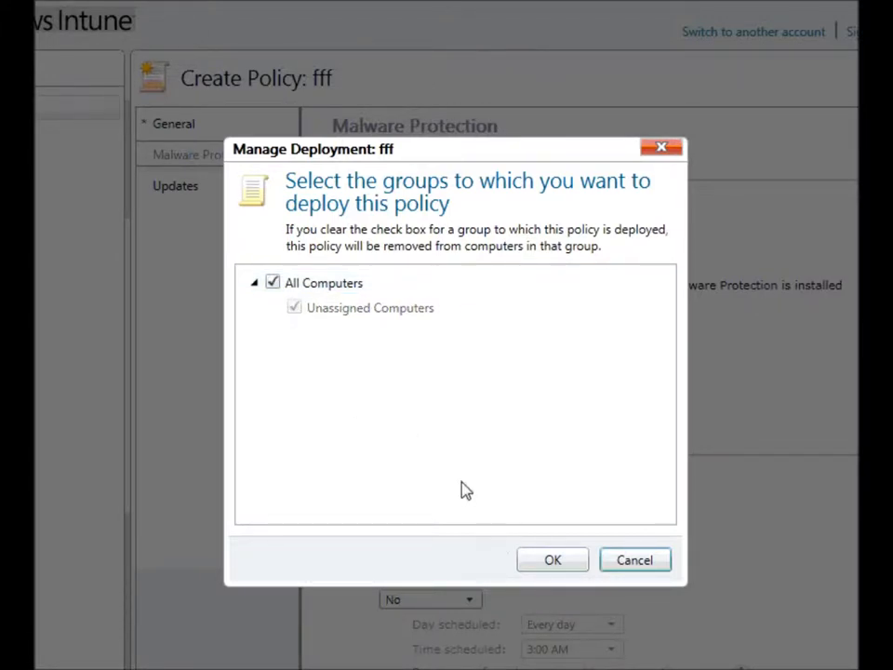
pyautogui.click(553, 559)
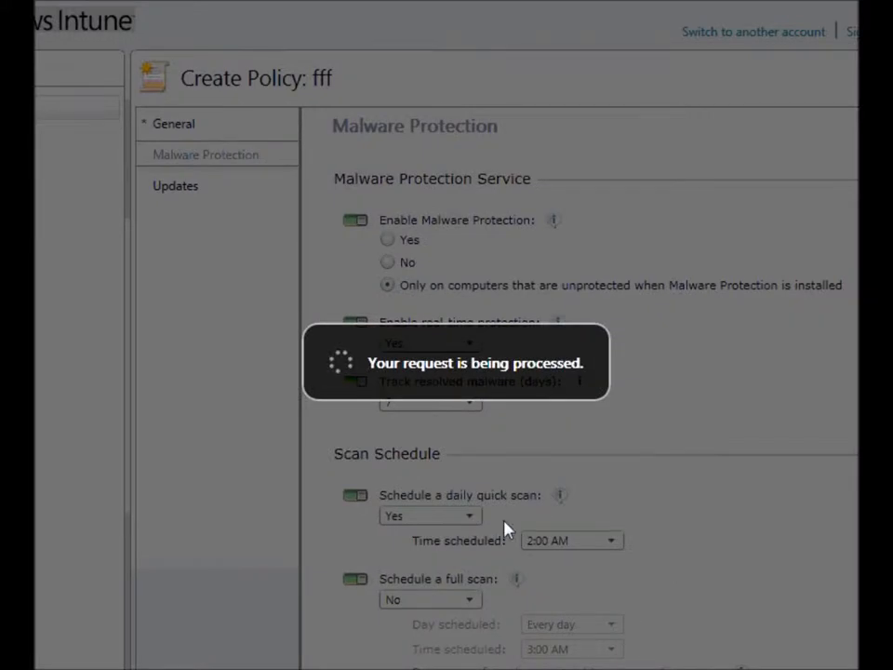